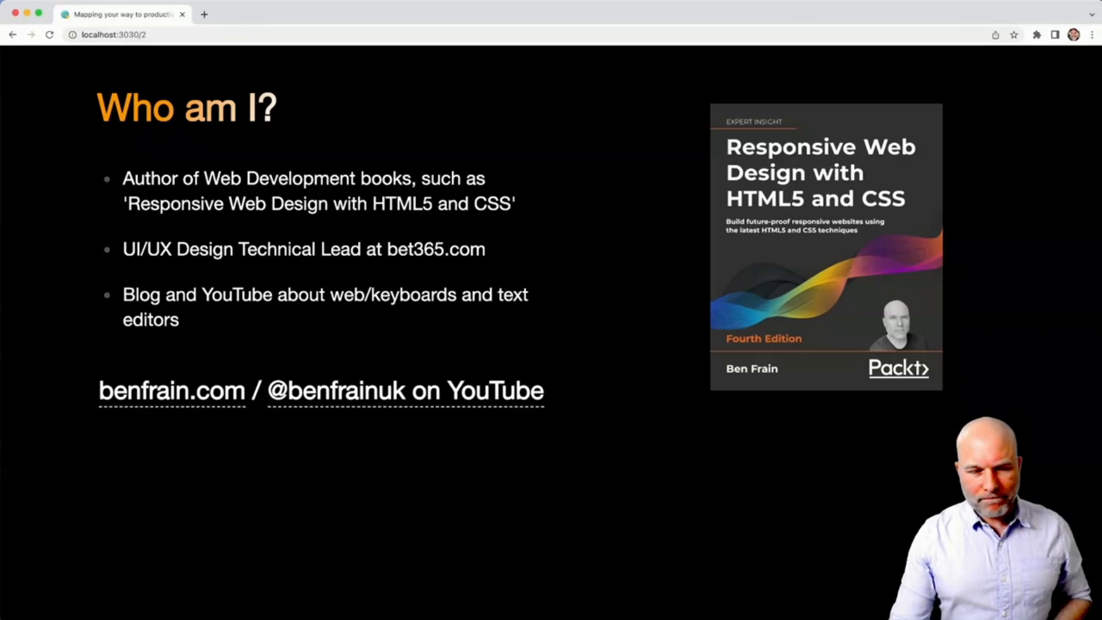
- Advance the deck from the Who am I? slide to the What I do? slide
{"action": "key", "text": "right"}
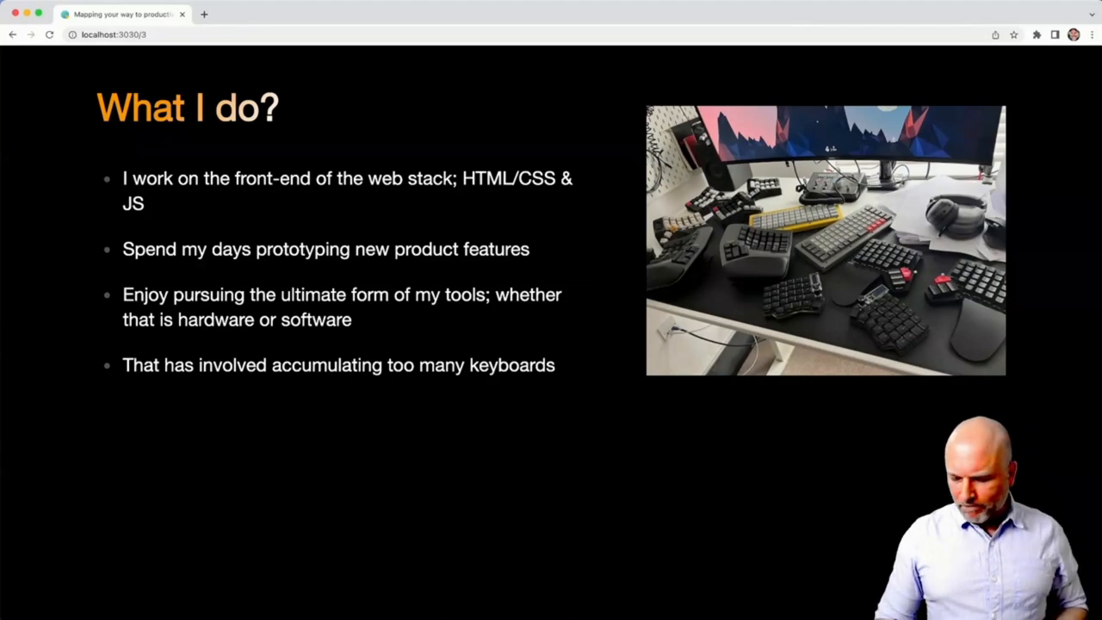
- Advance to the Why (Neo)Vim? slide listing reasons for choosing the editor
{"action": "key", "text": "Right"}
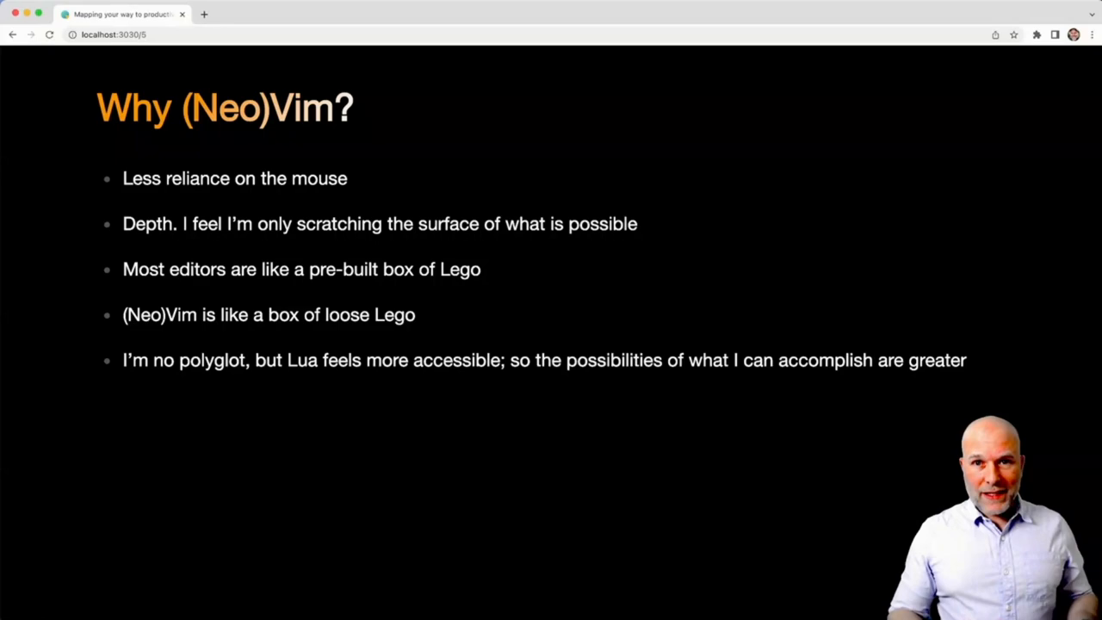
- Advance to the A solid, three-step approach slide
{"action": "key", "text": "Right"}
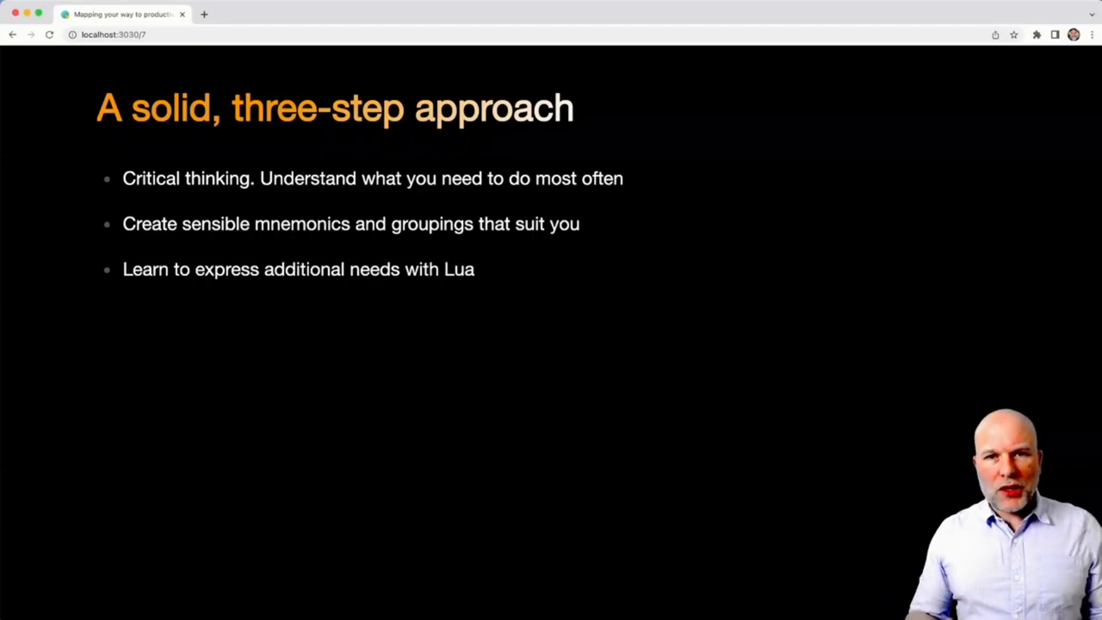
- Step through the Critical Thinking section slides up to the mnemonics and groupings divider
{"action": "key", "text": "Right"}
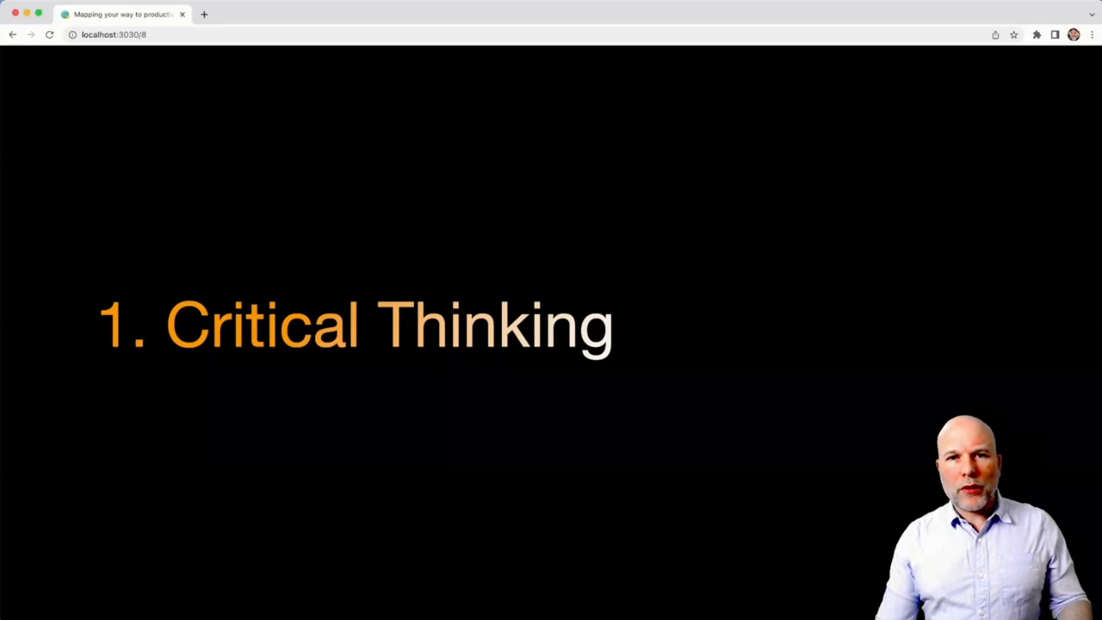
{"action": "key", "text": "right"}
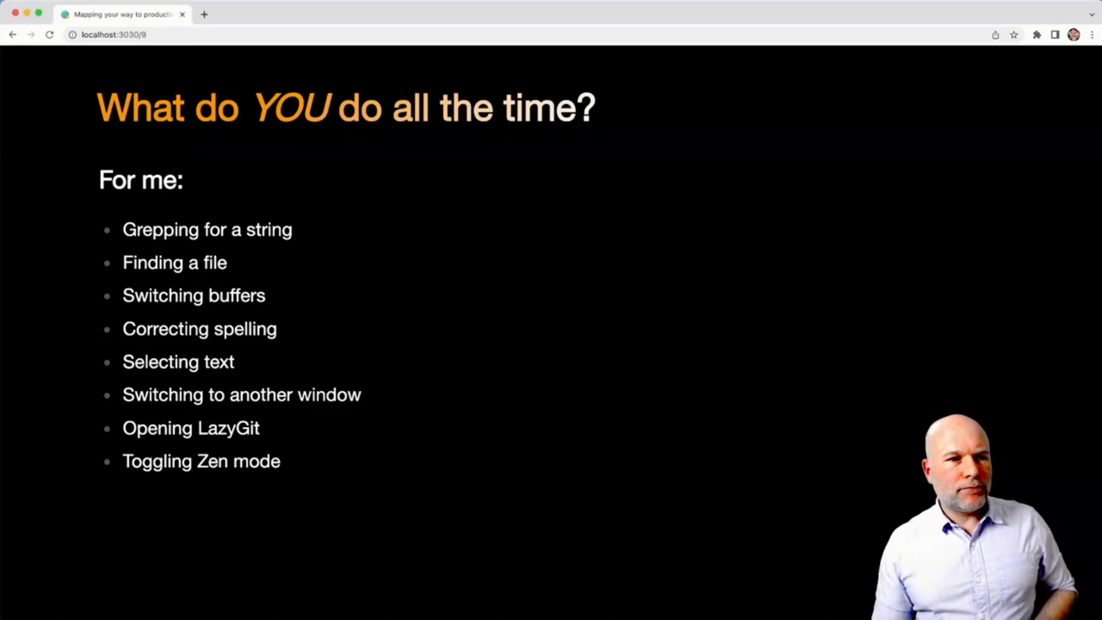
{"action": "key", "text": "right"}
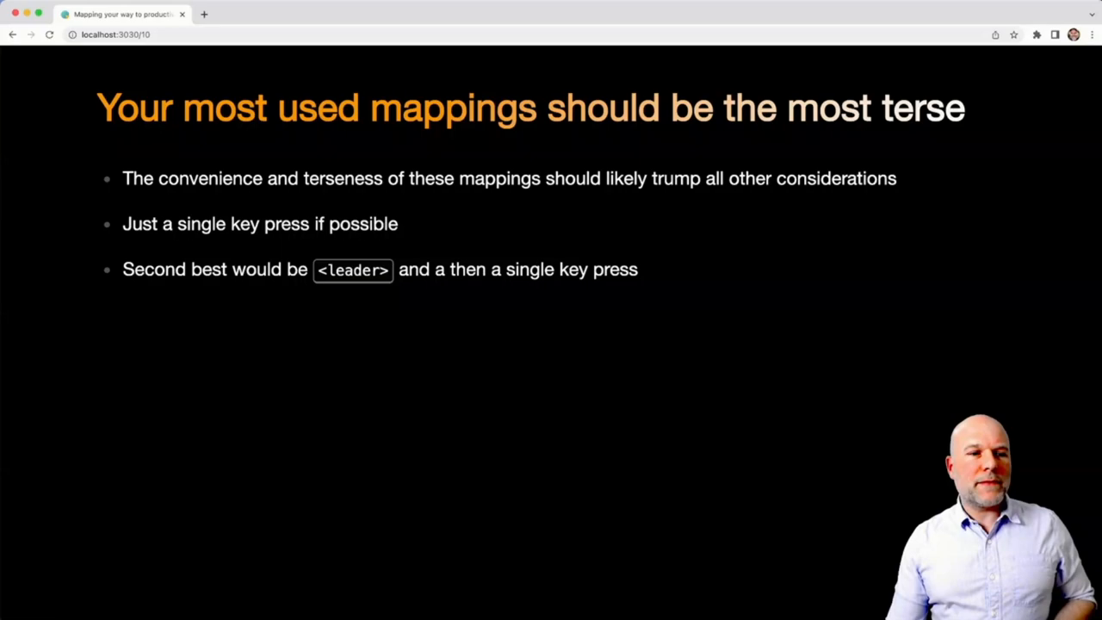
{"action": "key", "text": "Right"}
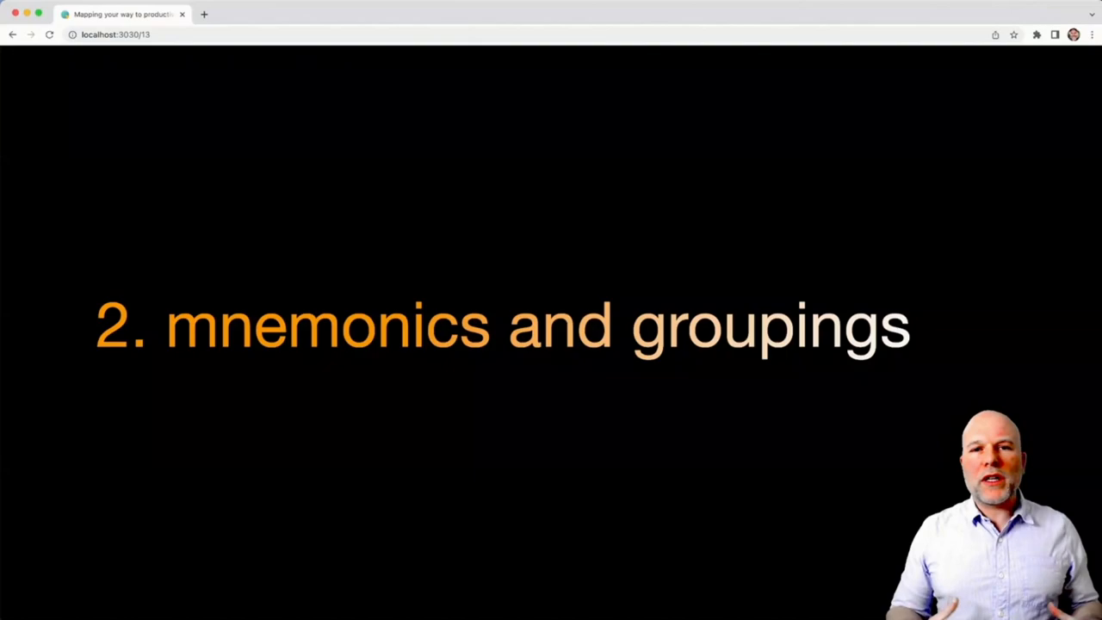
- Advance from the mnemonics and groupings divider to the mappings.lua config view
{"action": "key", "text": "Right"}
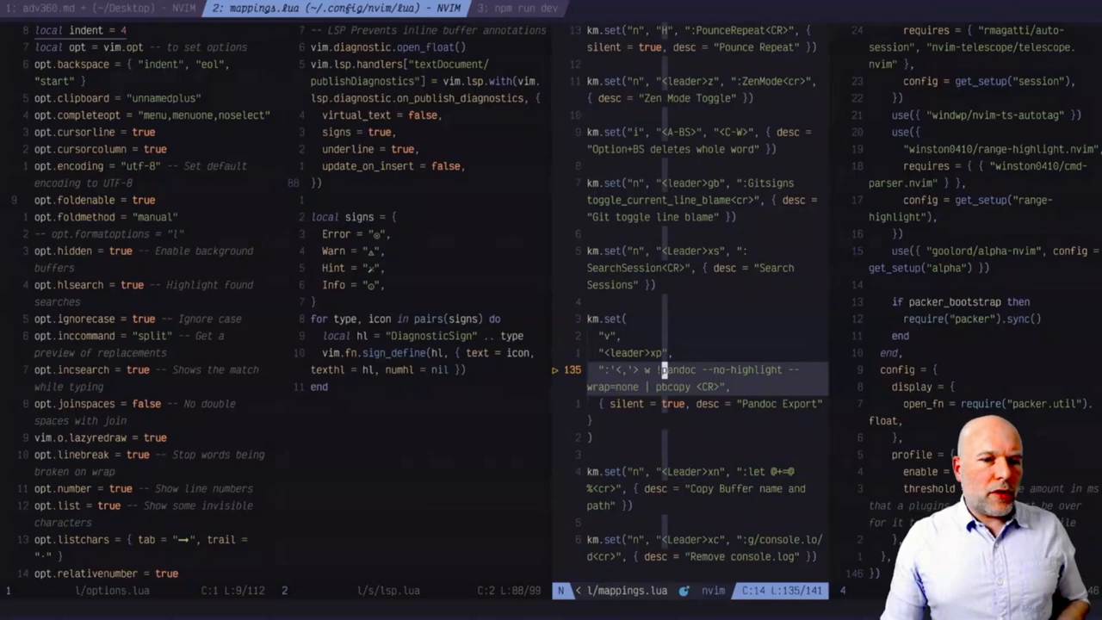
- Trigger the leader key in Neovim to show the described mappings from mappings.lua
{"action": "key", "text": "space"}
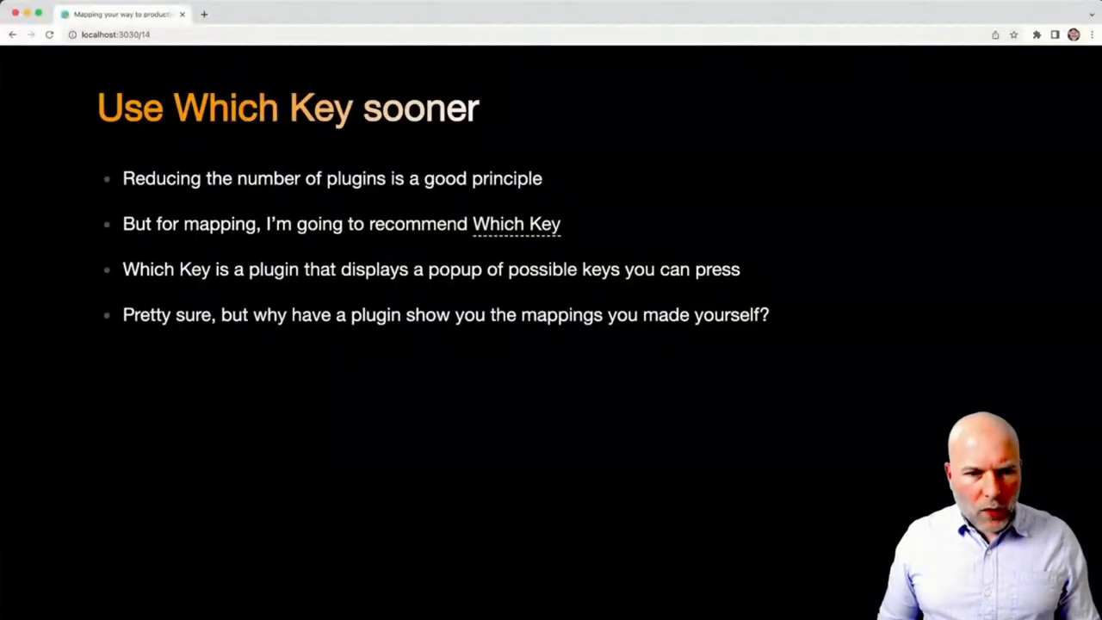
- Advance through the Which Key forces you to explain yourself slide to the groupings slide
{"action": "key", "text": "Right"}
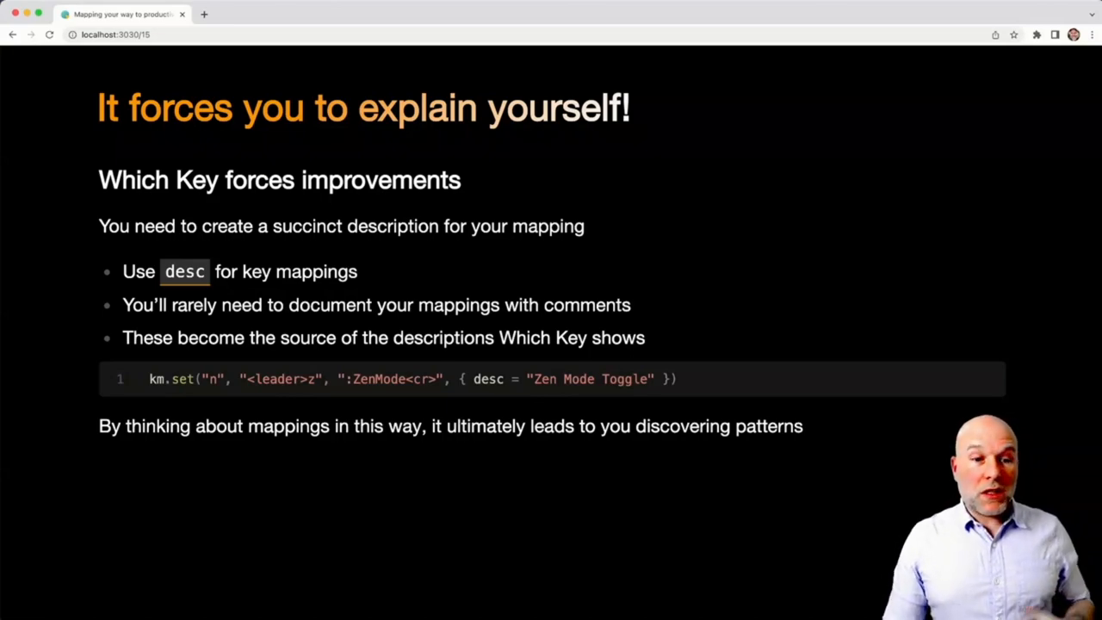
{"action": "key", "text": "Right"}
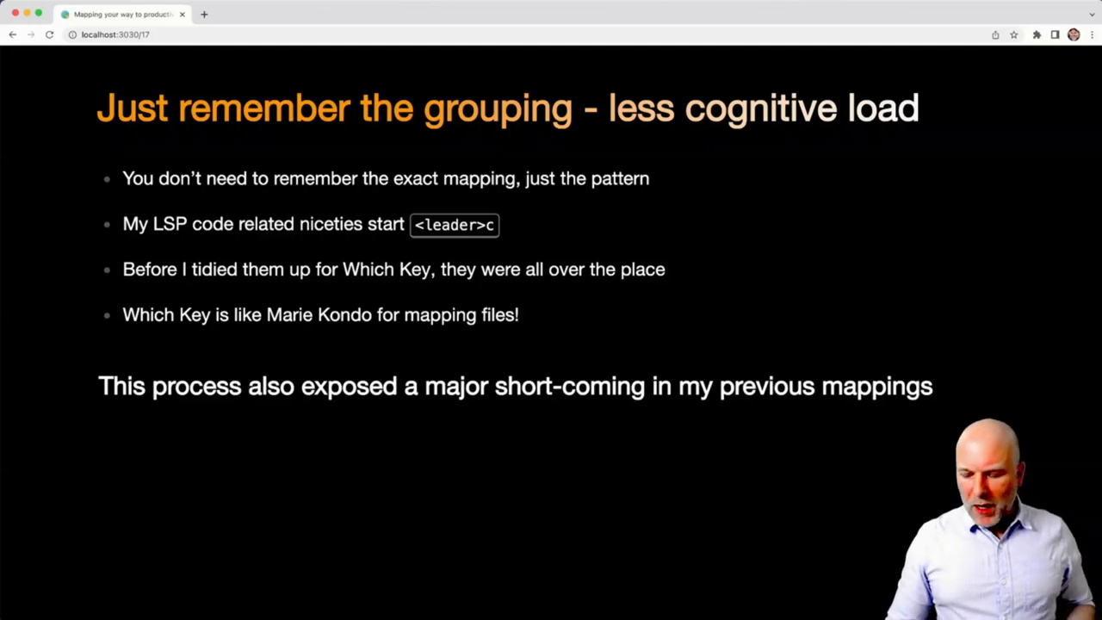
- Advance to Why are certain mappings so slow? and on to the prefix-mapping slide
{"action": "key", "text": "Right"}
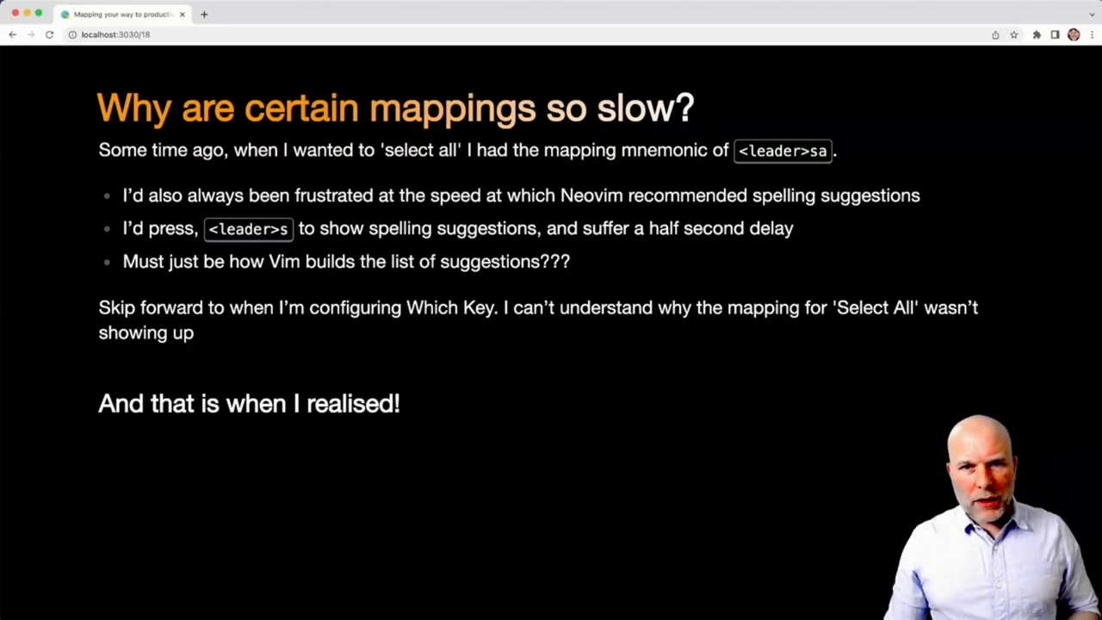
{"action": "key", "text": "Right"}
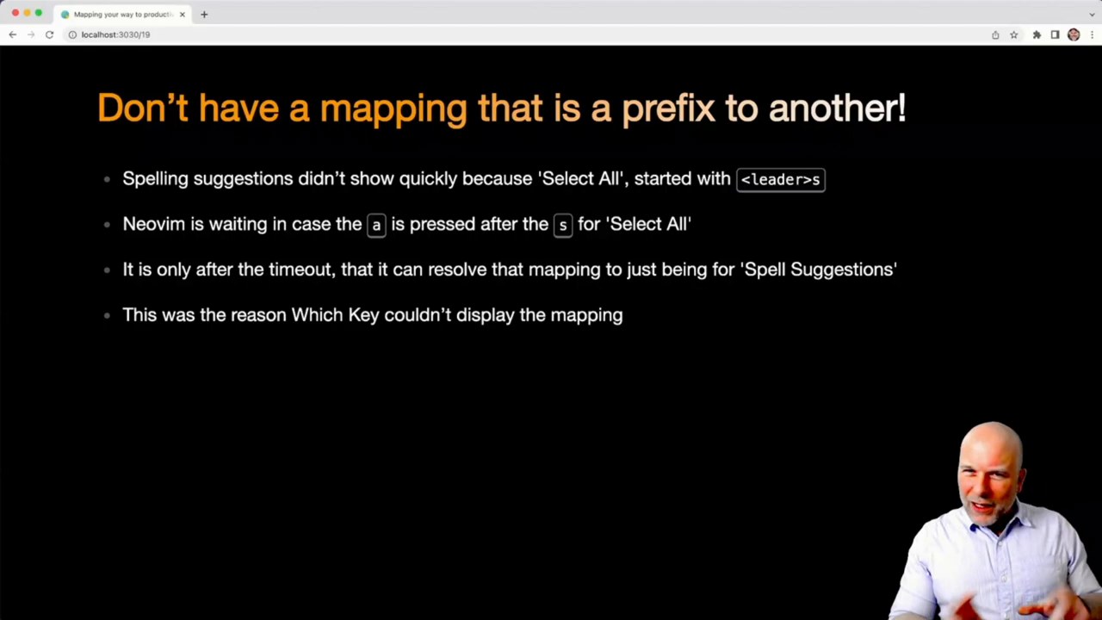
- Advance from the prefix-mapping warning to the step three Lua section divider
{"action": "key", "text": "Right"}
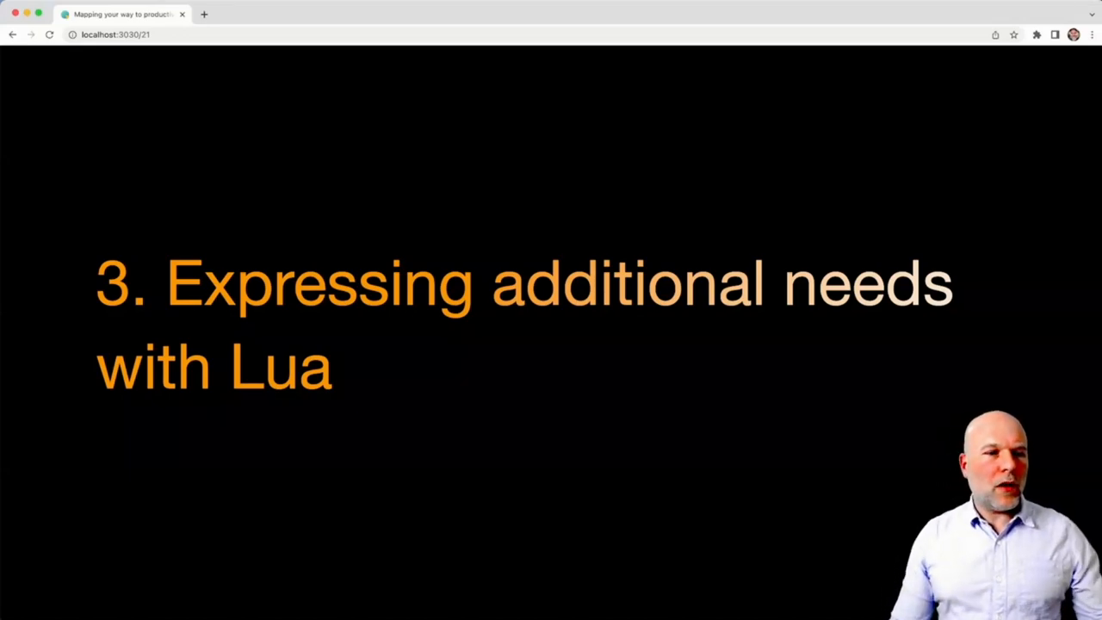
- Advance to the Lua introduction slide with its points and promised examples
{"action": "key", "text": "Right"}
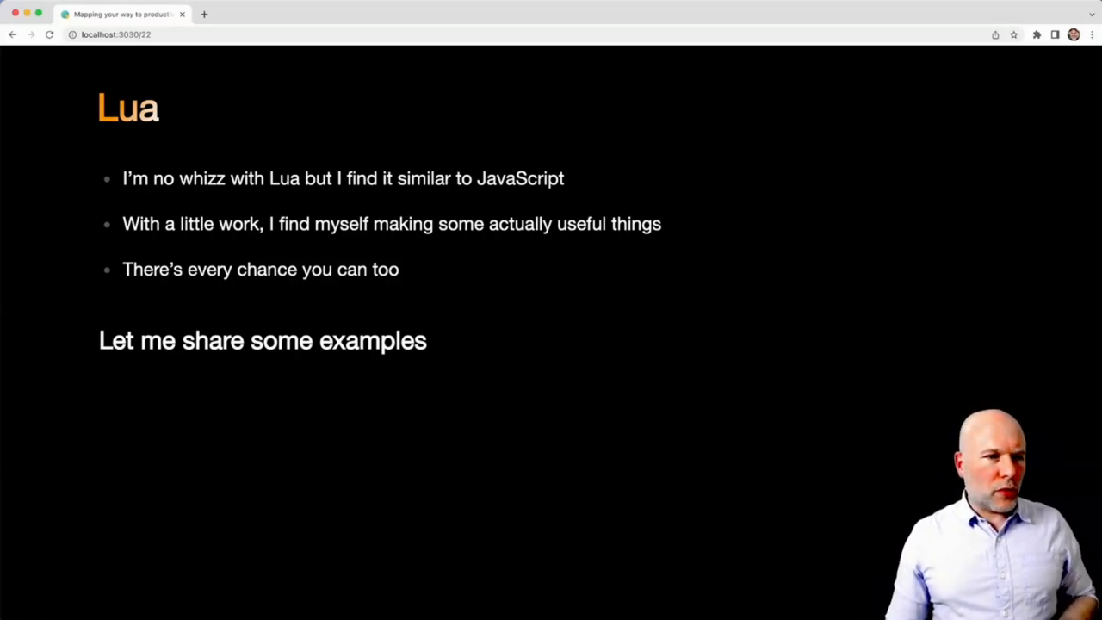
- Advance to the first Lua example slide on laboriously moving between Neovim windows
{"action": "key", "text": "Right"}
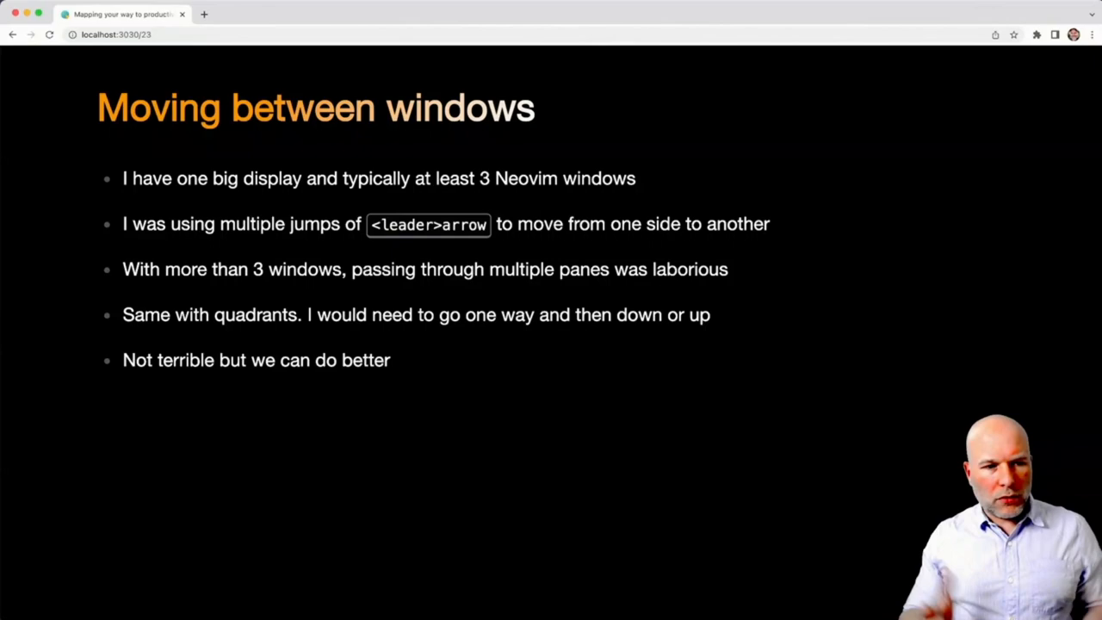
- Advance to the slide on getting each window's number via the Neovim API
{"action": "key", "text": "Right"}
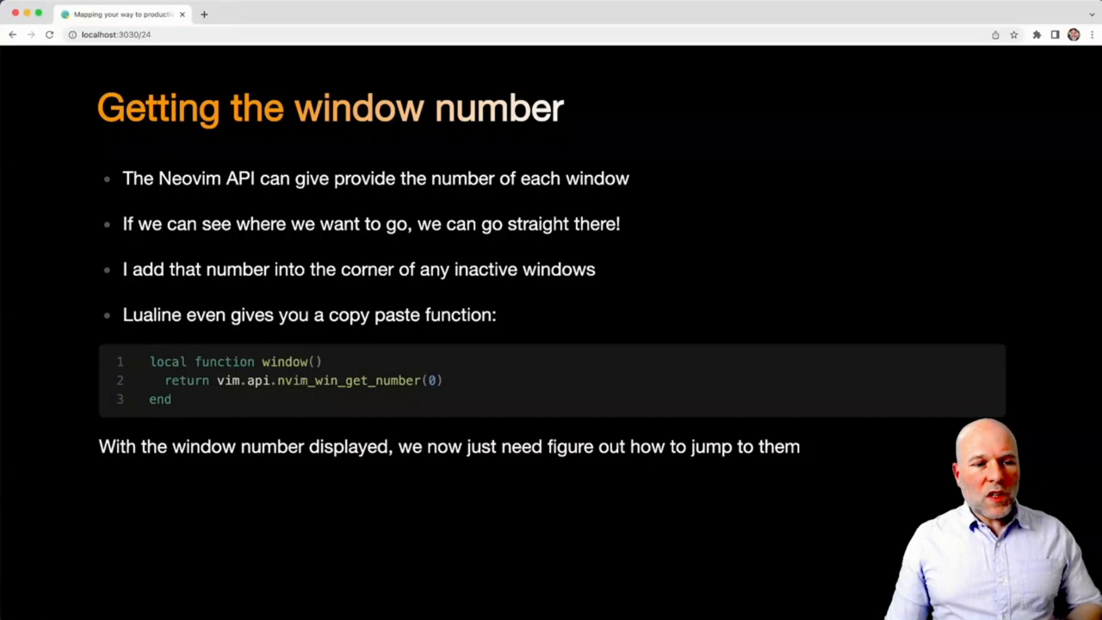
{"action": "key", "text": "Right"}
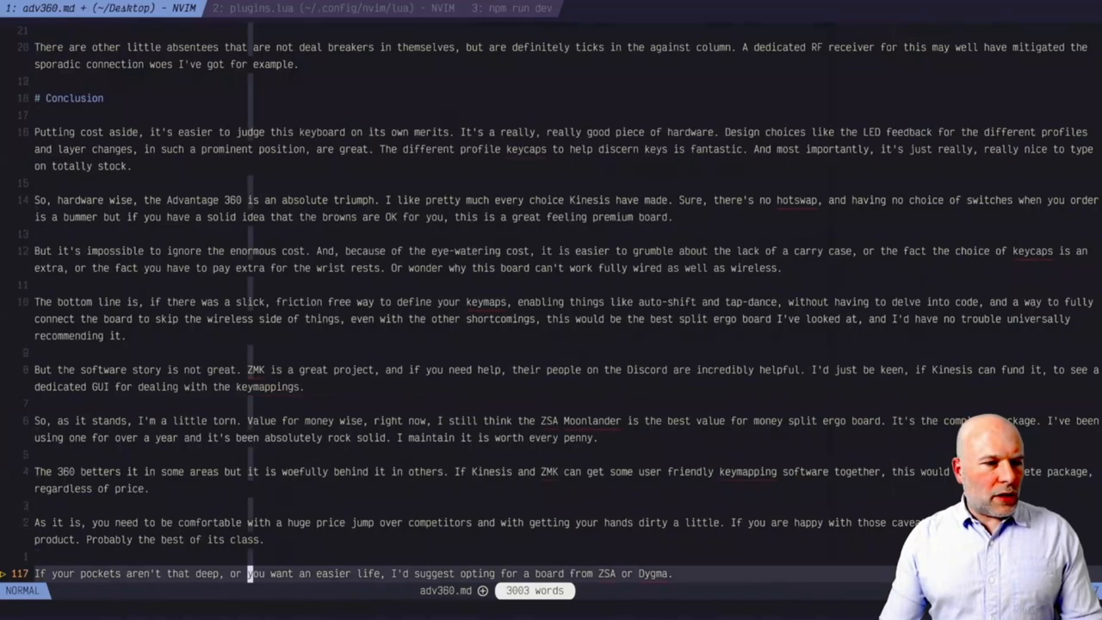
- Scroll the adv360.md keyboard review down to its # Conclusion section
{"action": "scroll", "scroll_direction": "down", "scroll_amount": 3}
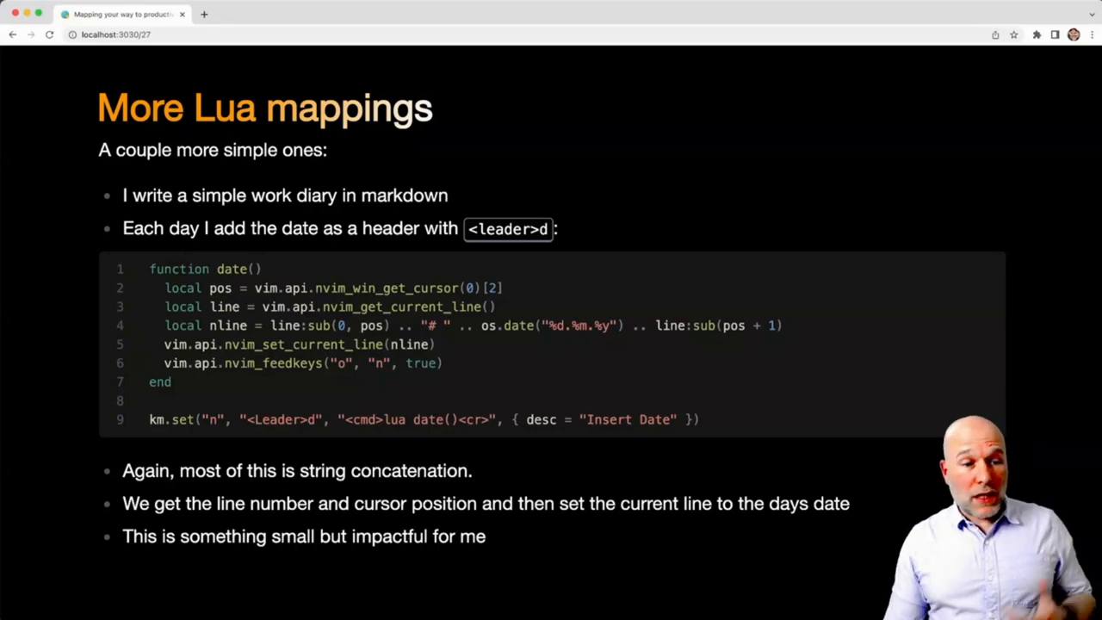
- Advance to the More Lua mappings slide with the date() header function and <leader>d mapping
{"action": "key", "text": "Right"}
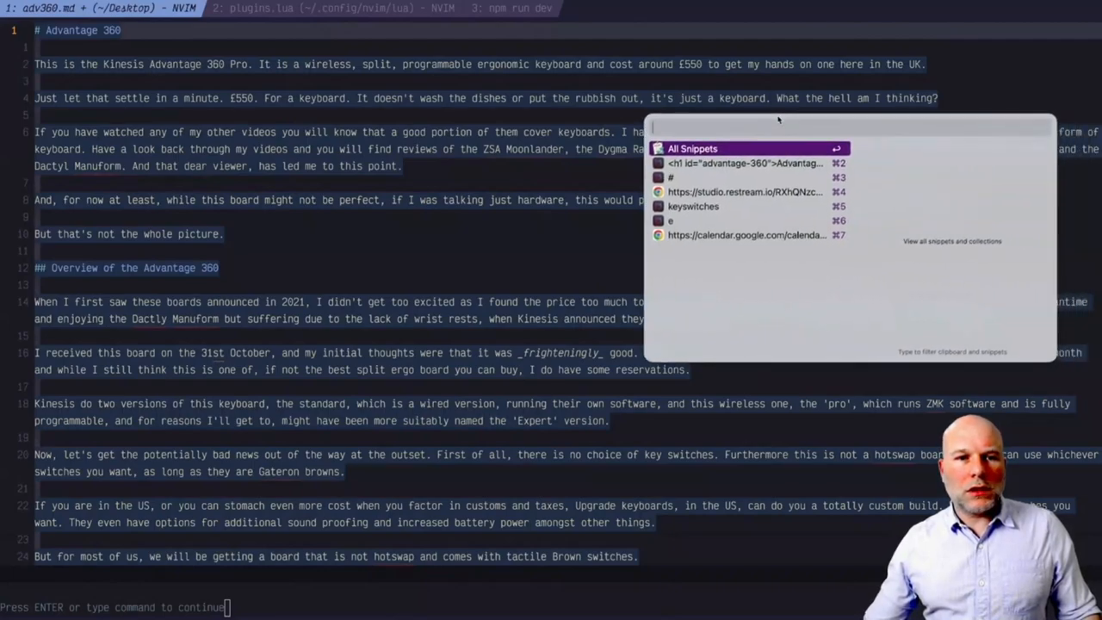
- Focus the Neovim terminal showing adv360.md at its opening heading for the demo
{"action": "left_click", "coordinate": [744, 162]}
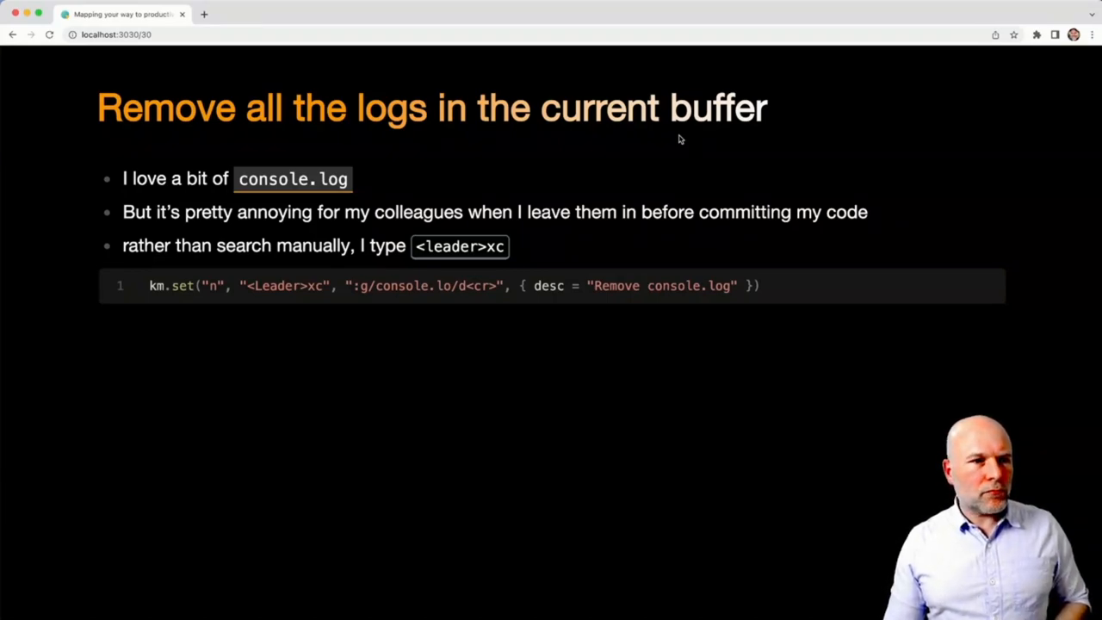
- Advance from the console.log removal slide to the closing Let your mappings work for you slide
{"action": "key", "text": "Right"}
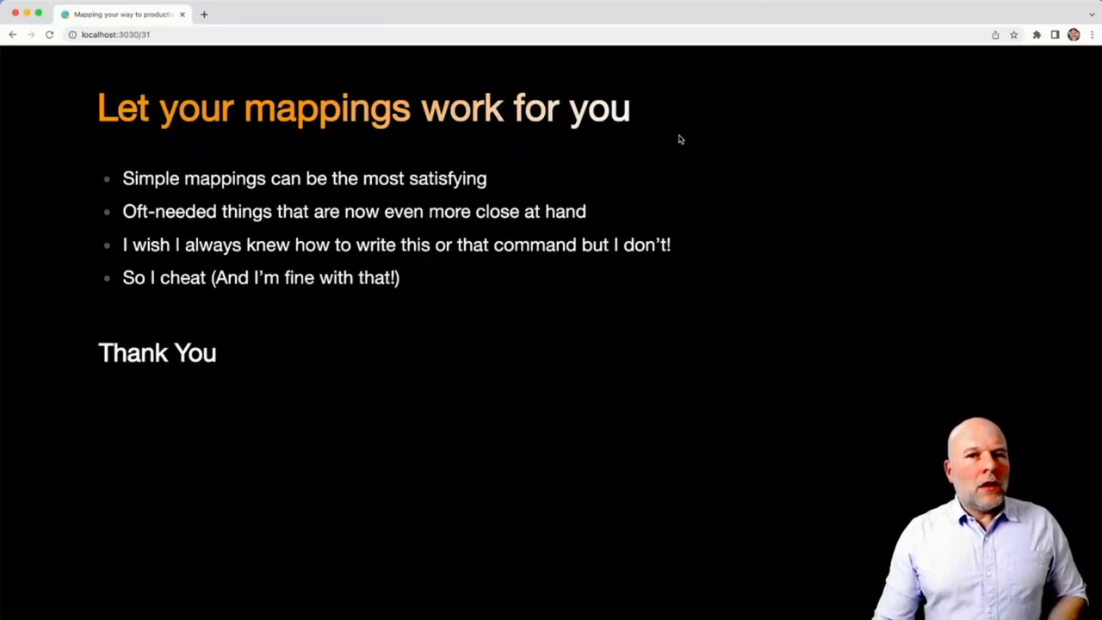